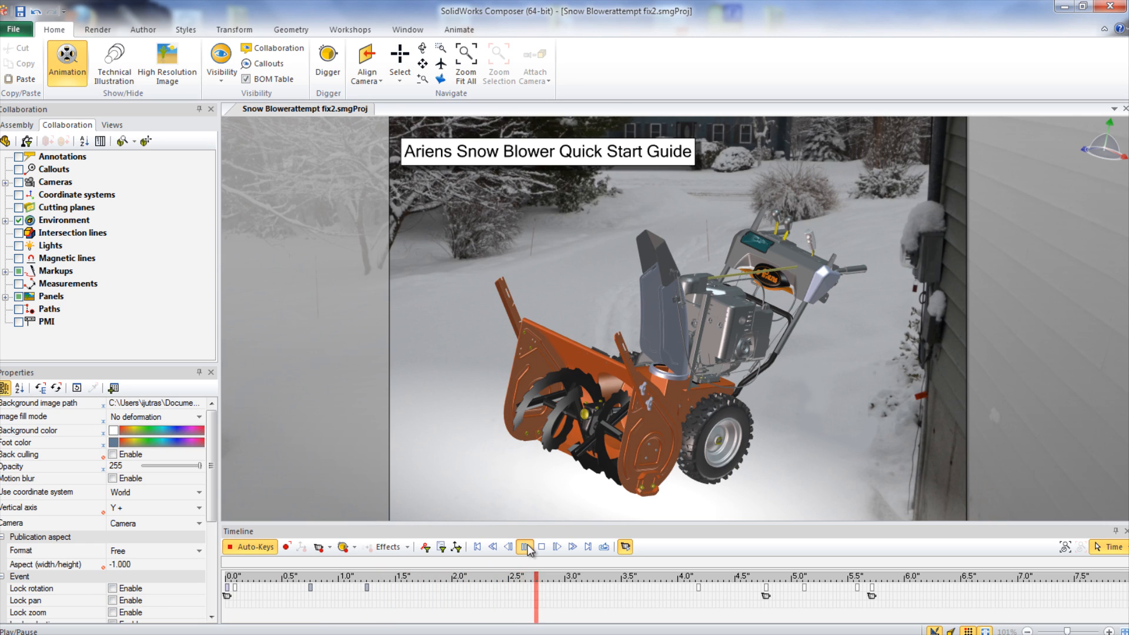
Play the animation from the title screen through the hot-engine and moving-parts Caution callouts.
click(525, 547)
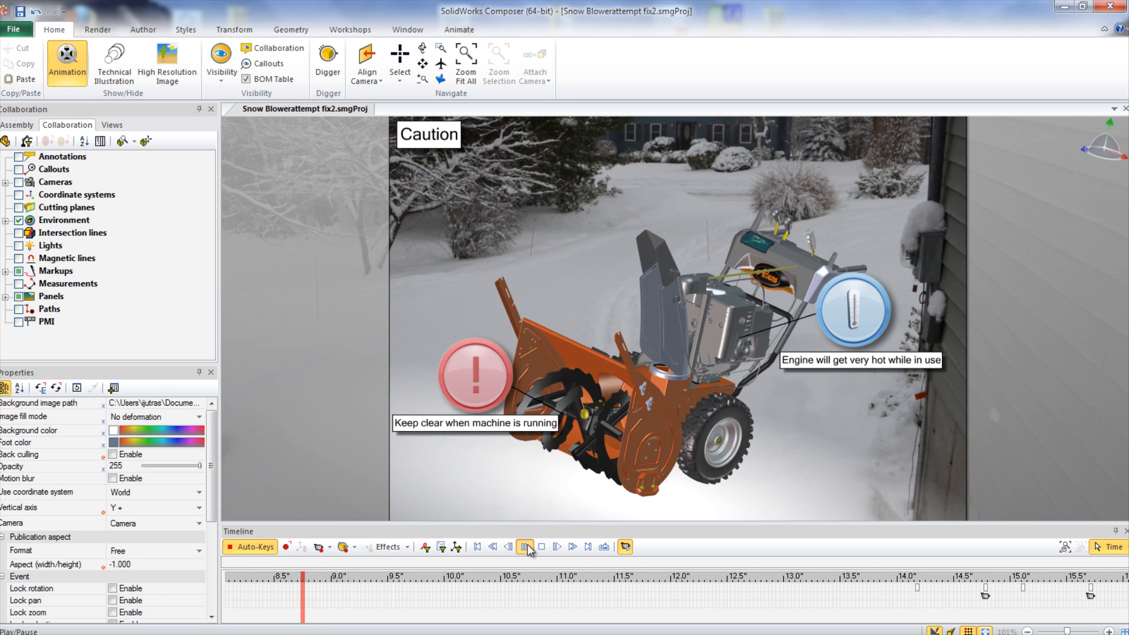
click(525, 547)
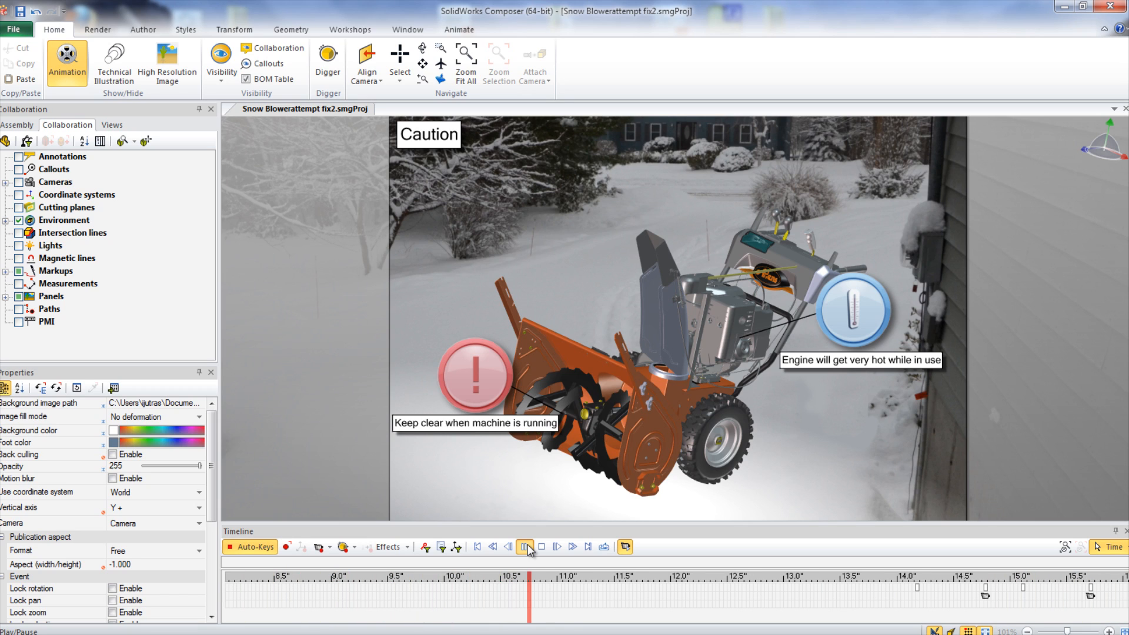
click(526, 547)
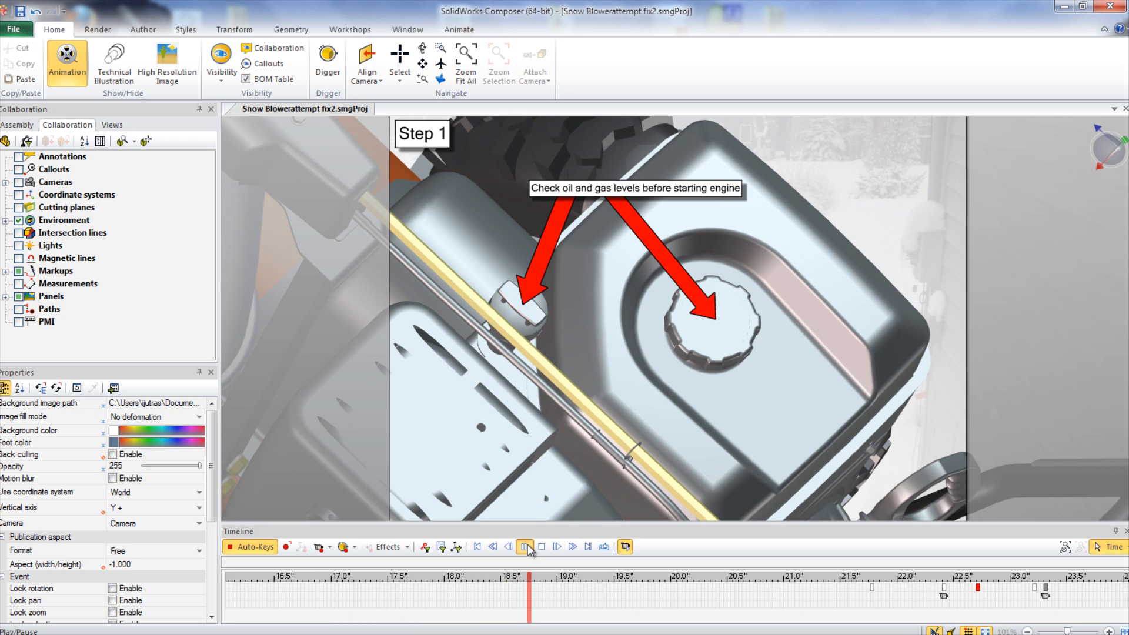
Resume playback into the Step 1 close-up on checking oil and gas levels.
click(524, 546)
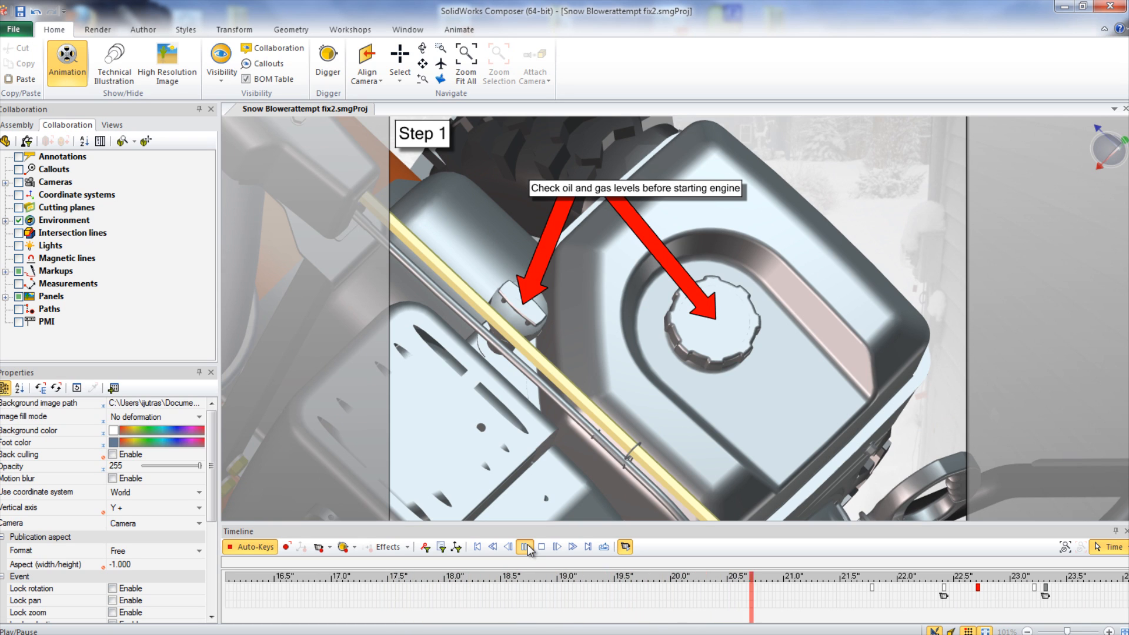
click(524, 546)
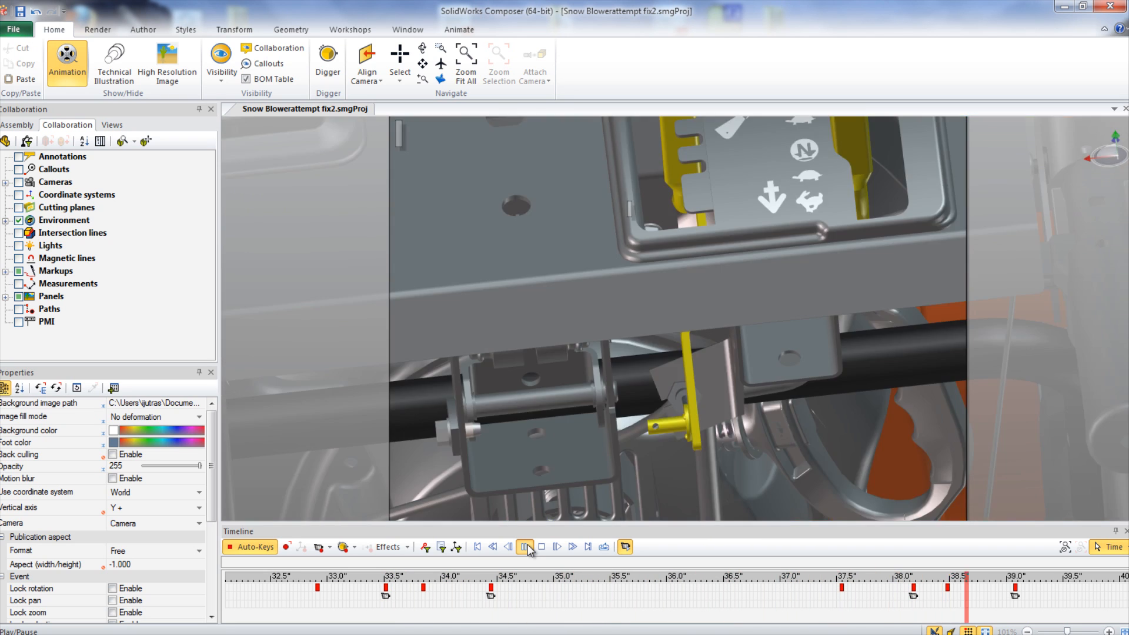
Play through Step 5's electric start button and Step 6's recoil start handle.
click(527, 547)
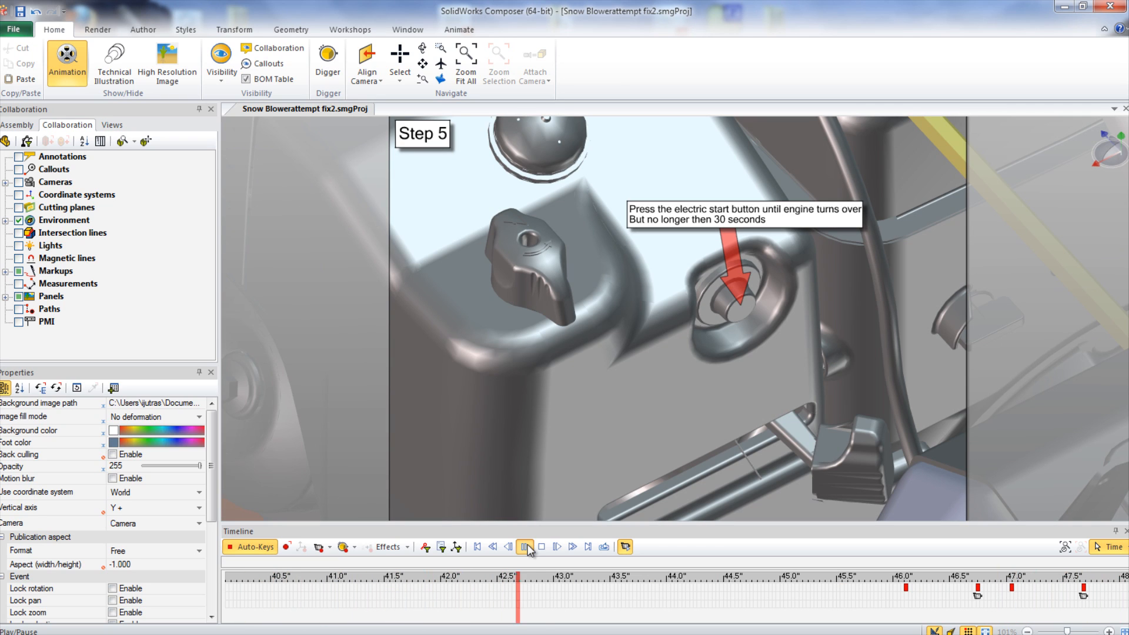
click(527, 546)
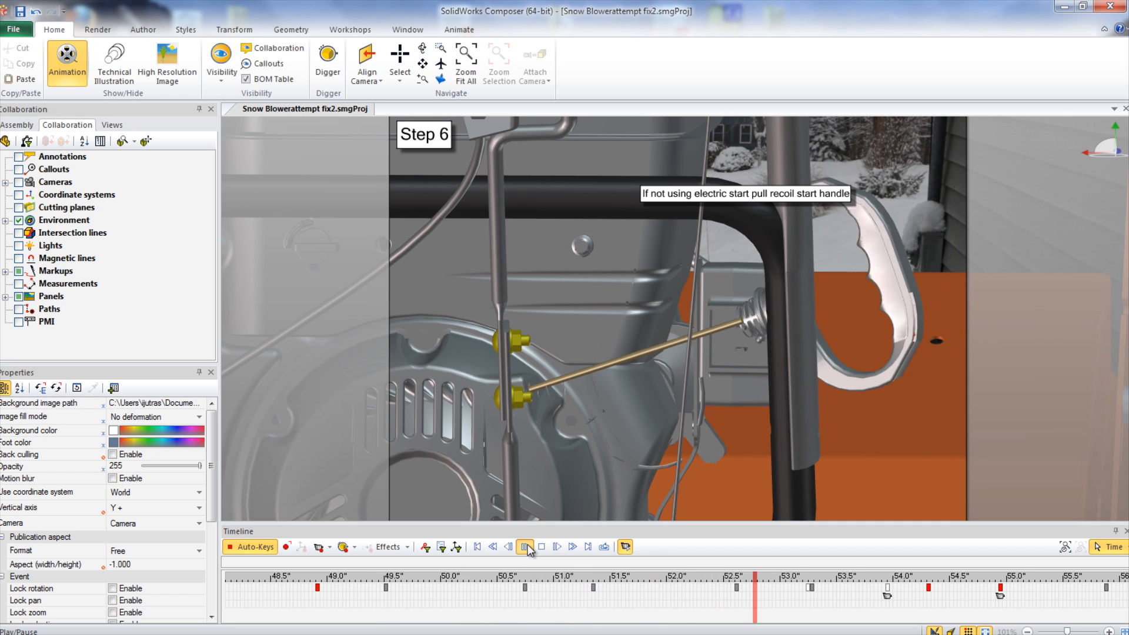
click(525, 548)
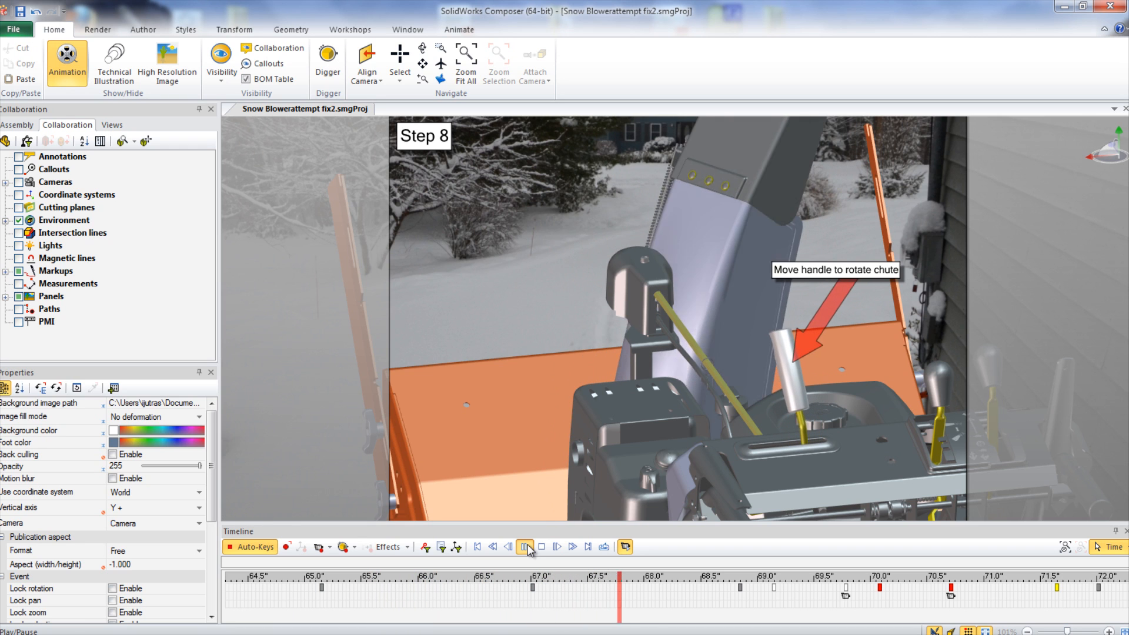
Resume playback past the Step 8 callout on rotating the chute with its handle.
click(525, 547)
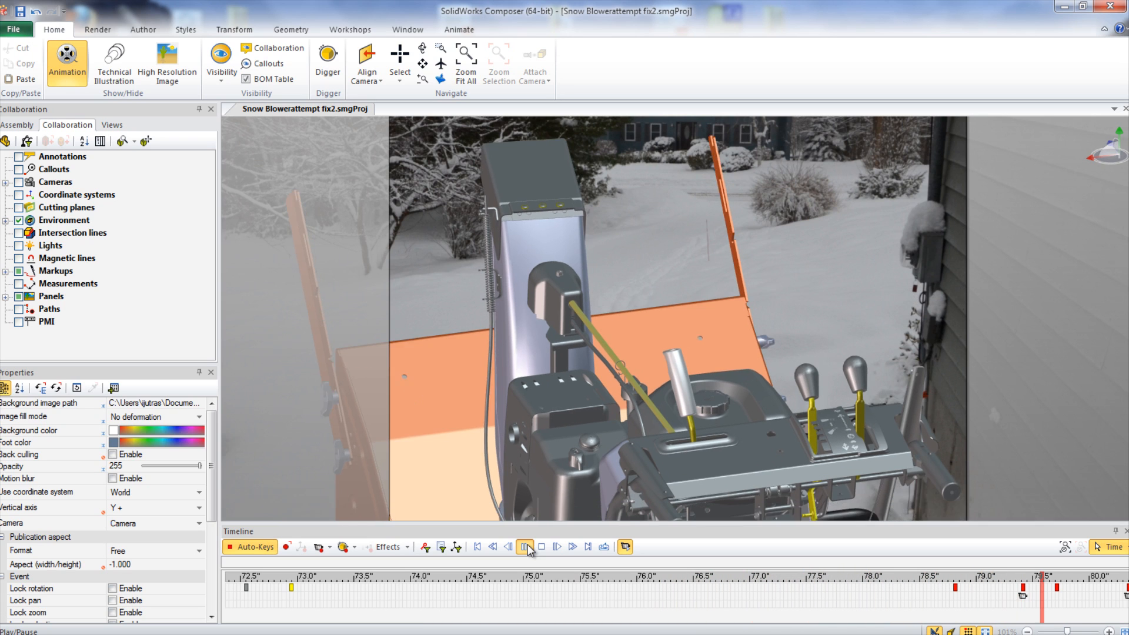
Play Steps 10-12 on engaging the wheels, changing wheel speed and turning the blower off.
click(525, 547)
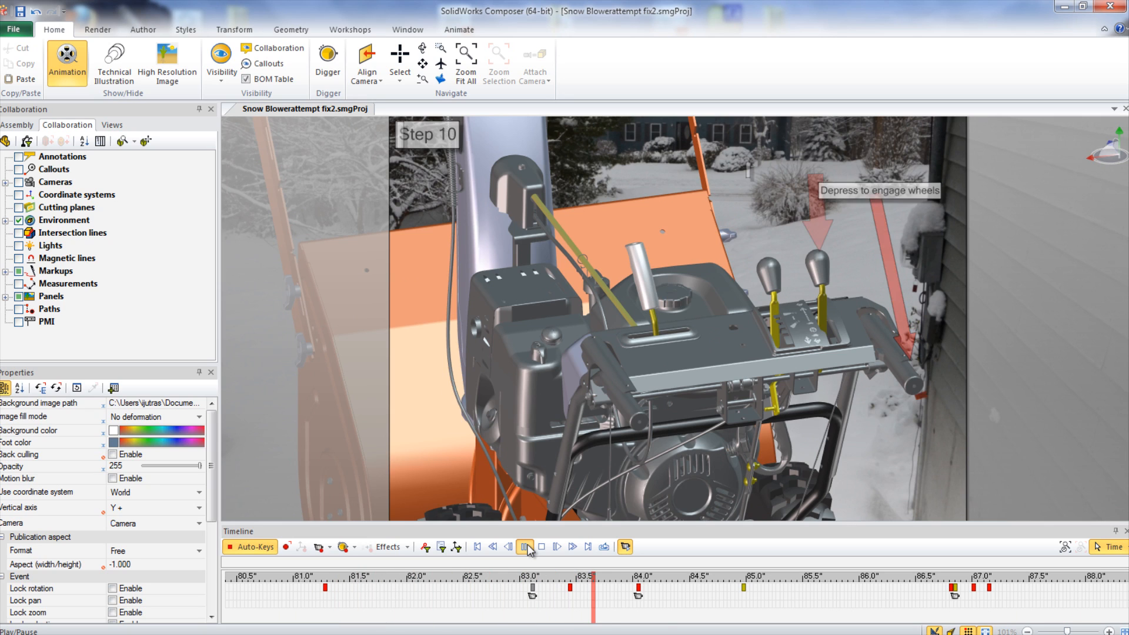
click(526, 547)
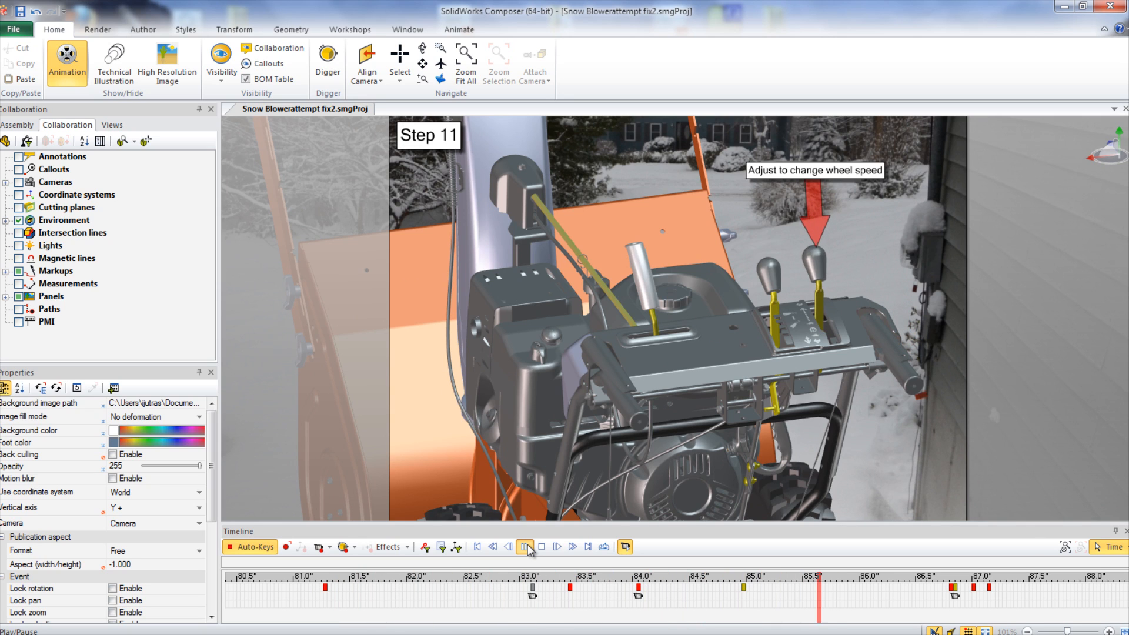
click(524, 546)
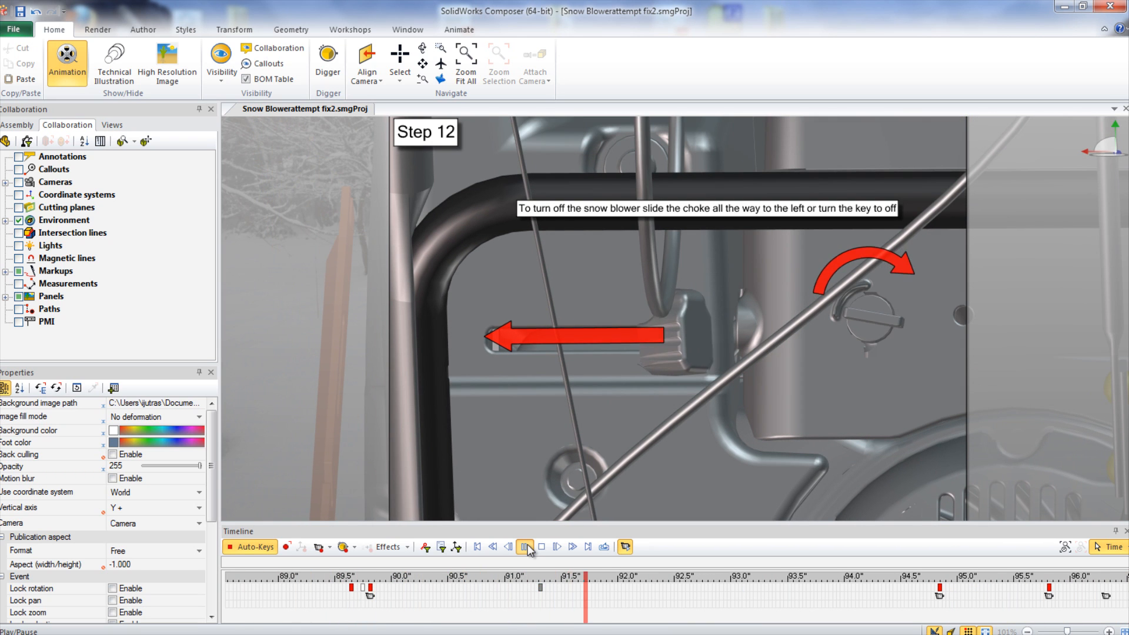
click(524, 547)
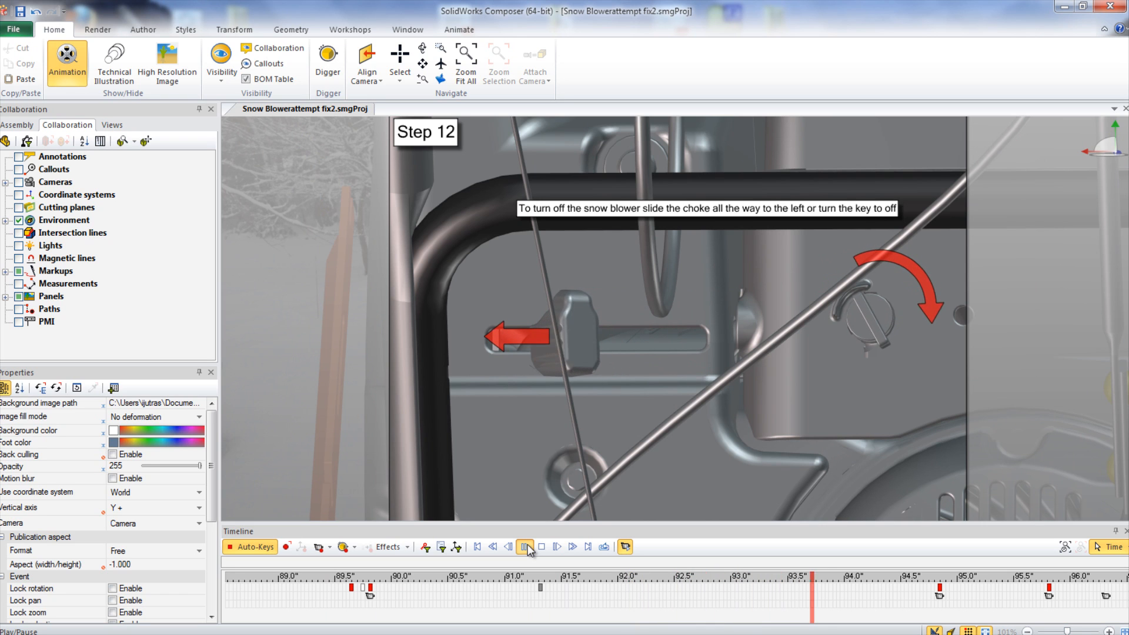